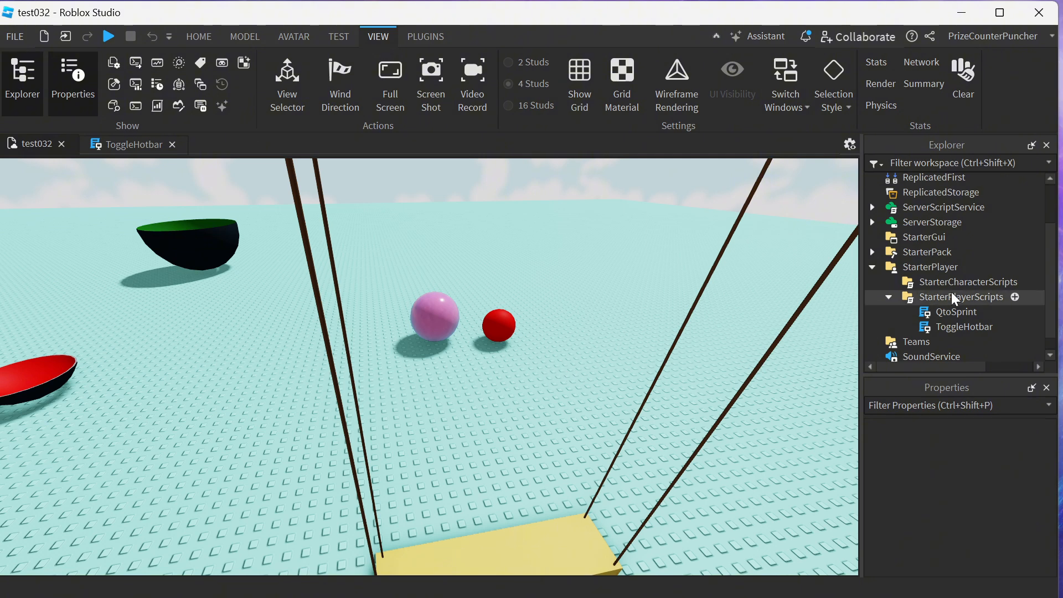
# Step: Open the QtoSprint LocalScript under StarterPlayerScripts in the script editor
pyautogui.click(962, 297)
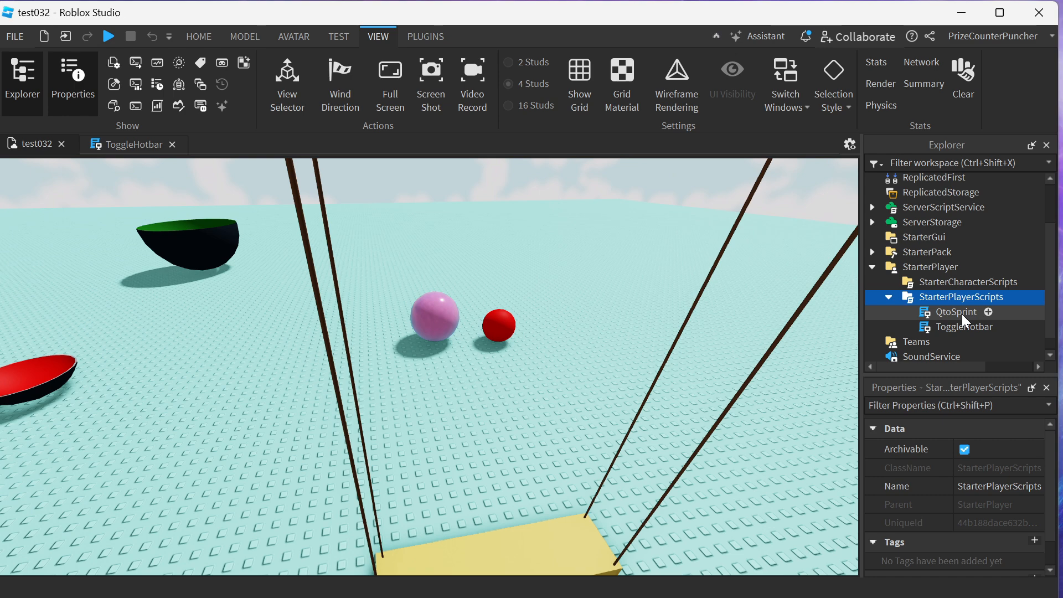
pyautogui.click(952, 311)
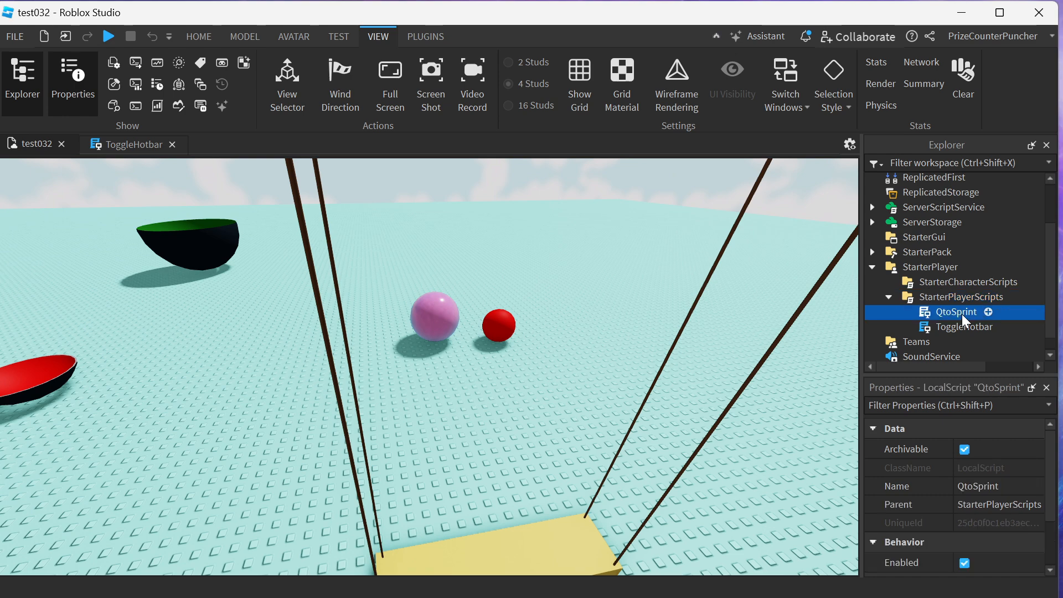
pyautogui.doubleClick(955, 312)
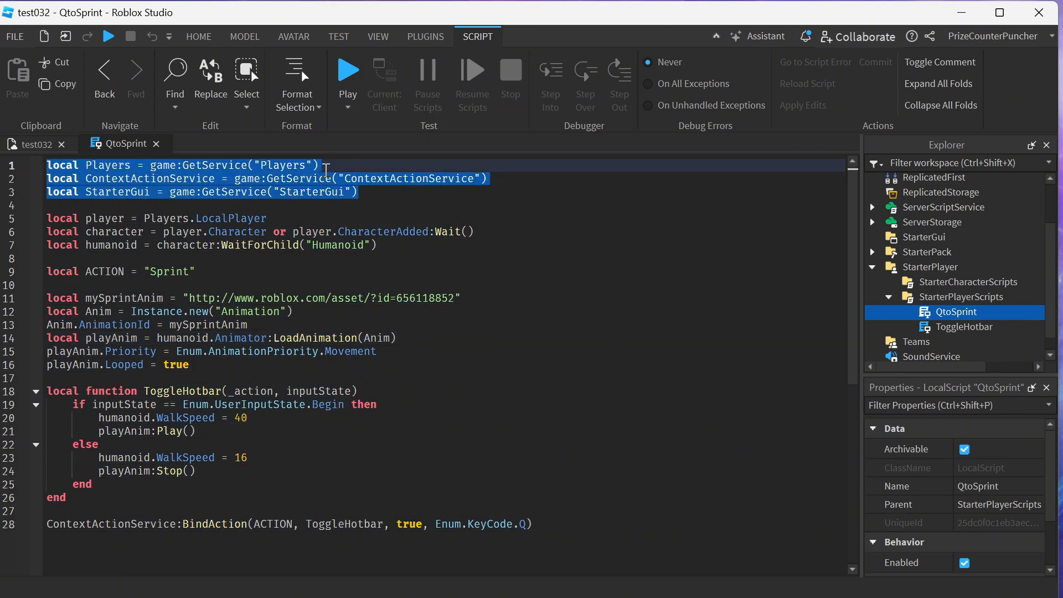
pyautogui.click(466, 202)
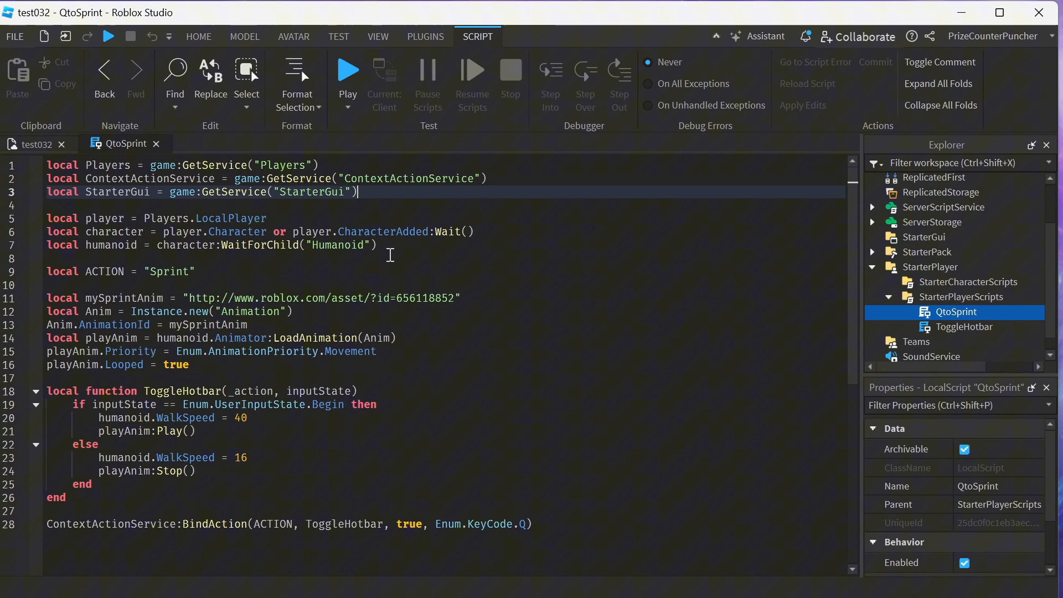
pyautogui.moveTo(48, 218); pyautogui.dragTo(377, 245)
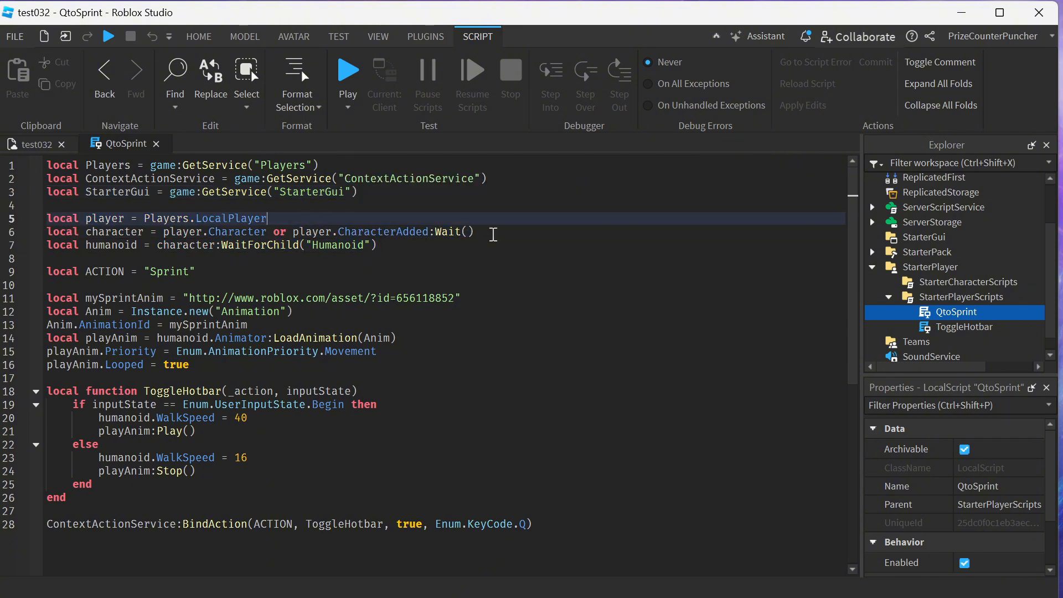
pyautogui.click(474, 231)
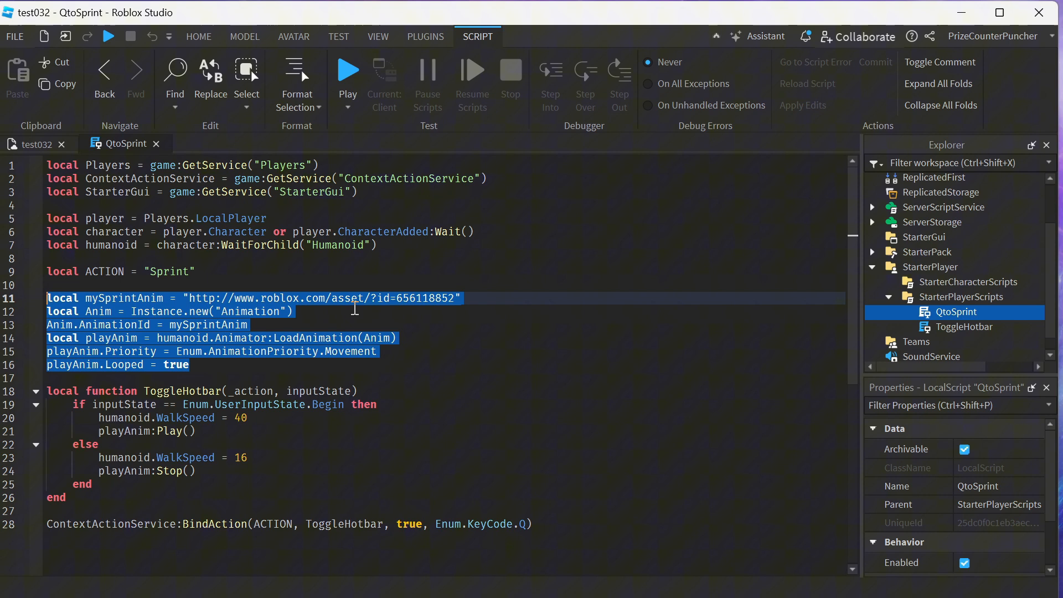
pyautogui.click(294, 311)
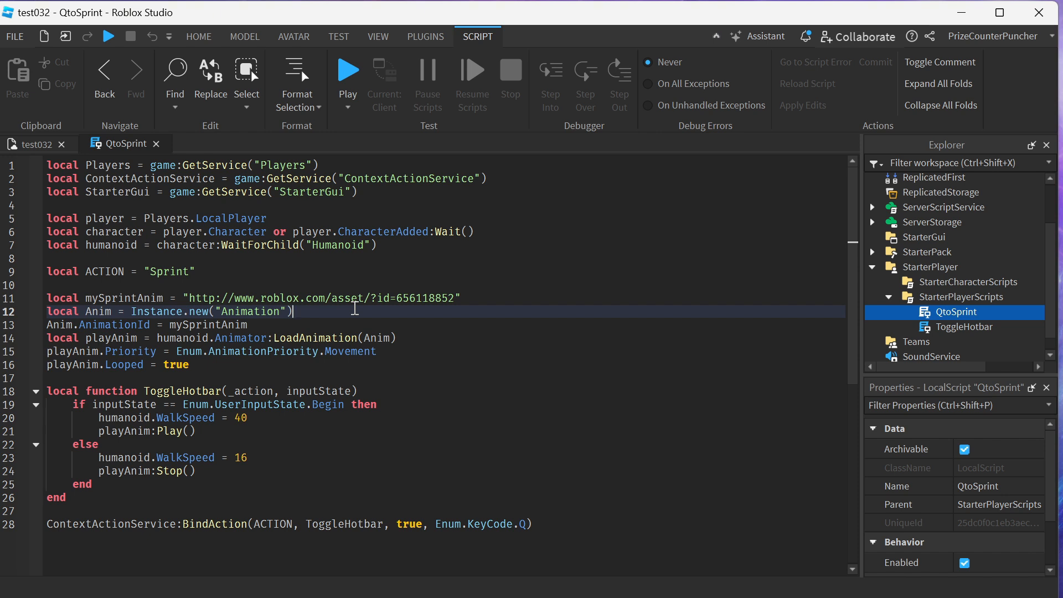
pyautogui.click(550, 524)
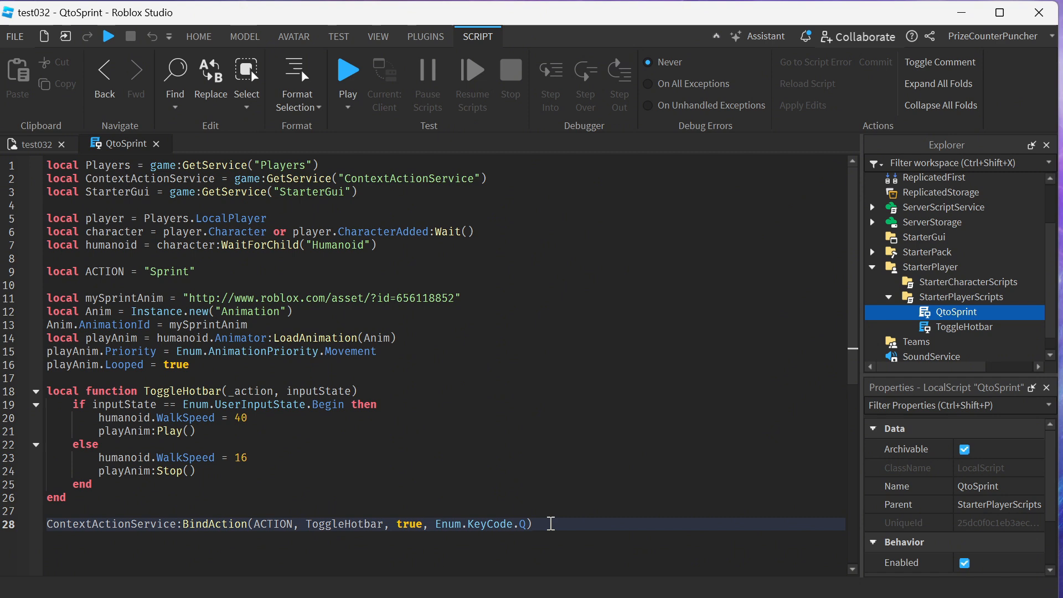
pyautogui.doubleClick(483, 524)
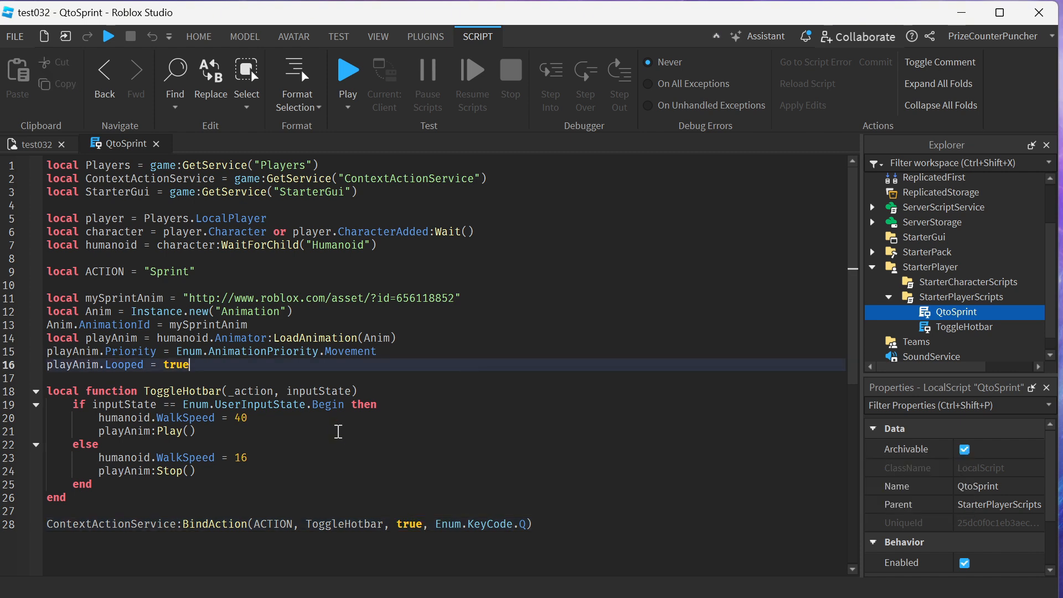
pyautogui.moveTo(392, 407)
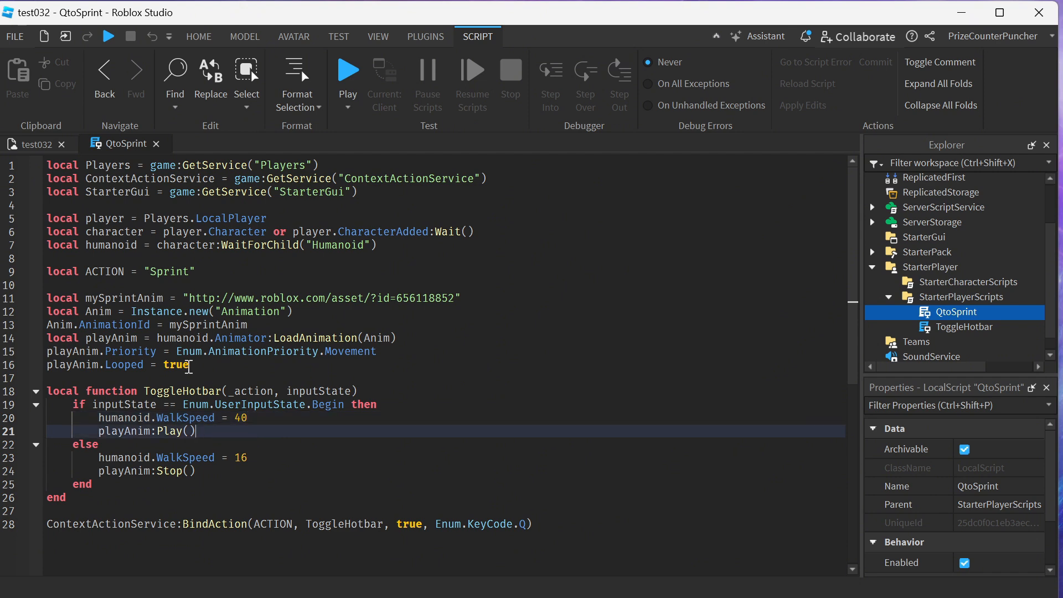
pyautogui.moveTo(212, 432)
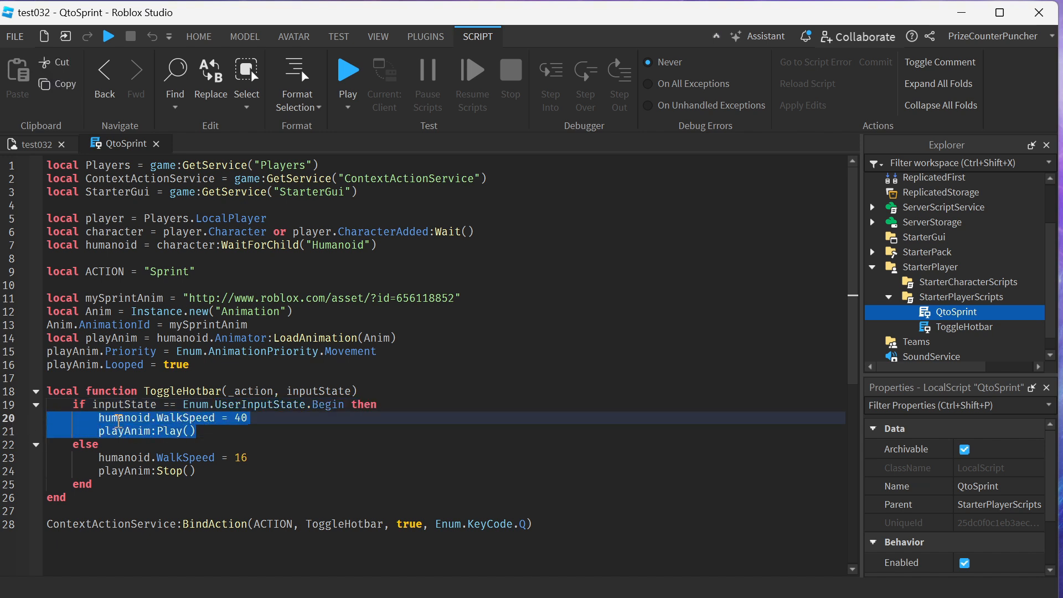
# Step: Highlight the else-branch speed reset and animation stop lines, then start Play
pyautogui.click(118, 457)
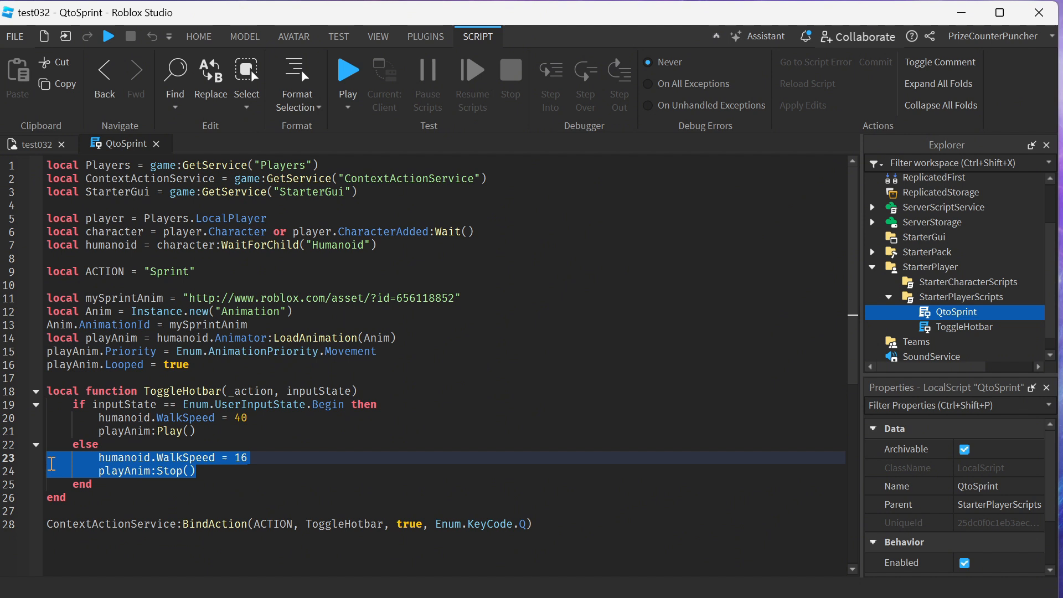
pyautogui.click(255, 457)
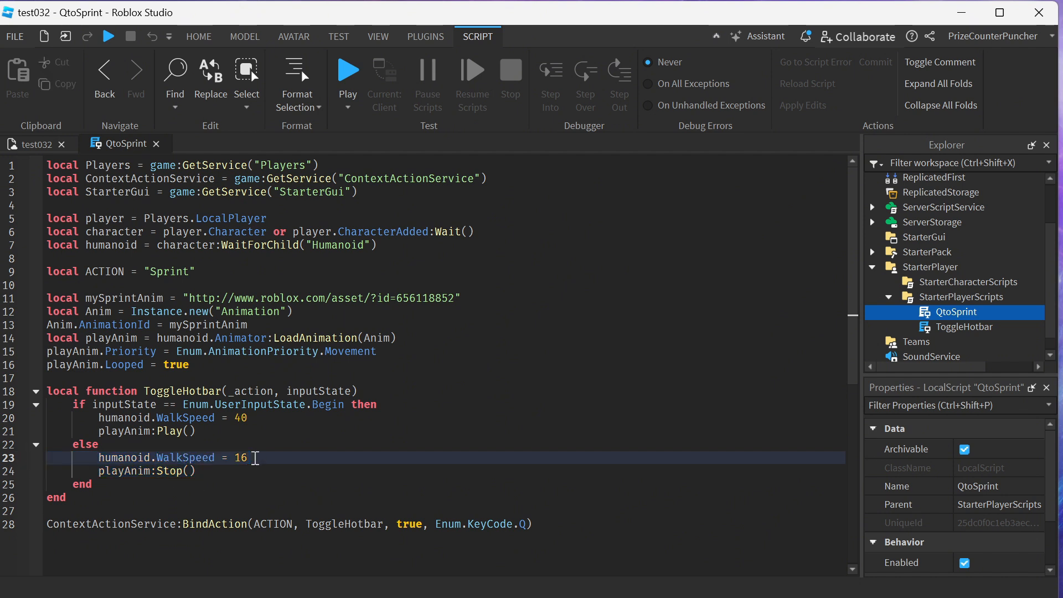
pyautogui.doubleClick(240, 457)
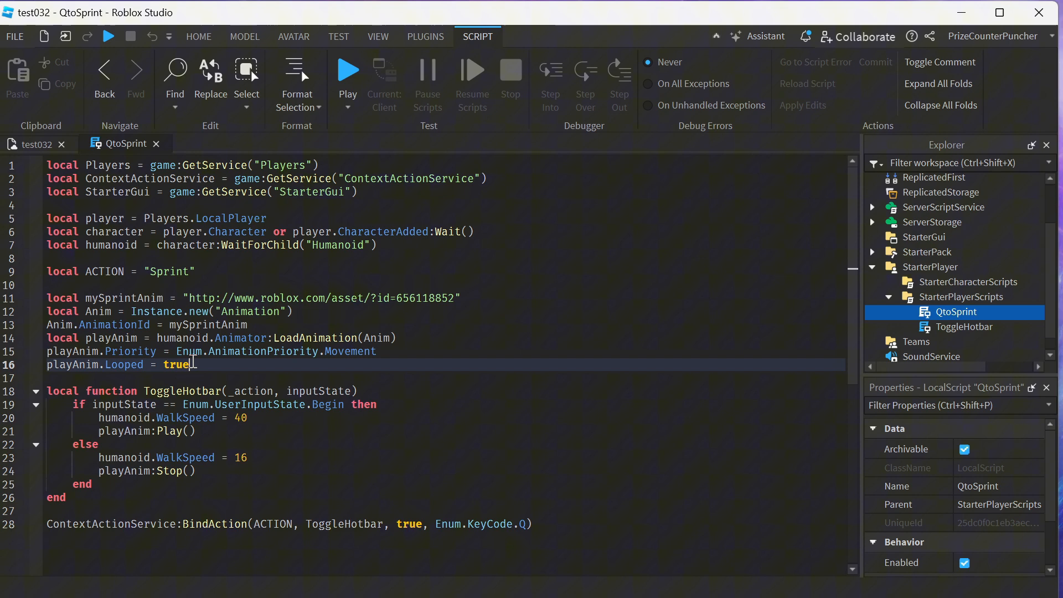
pyautogui.moveTo(46, 298); pyautogui.dragTo(192, 364)
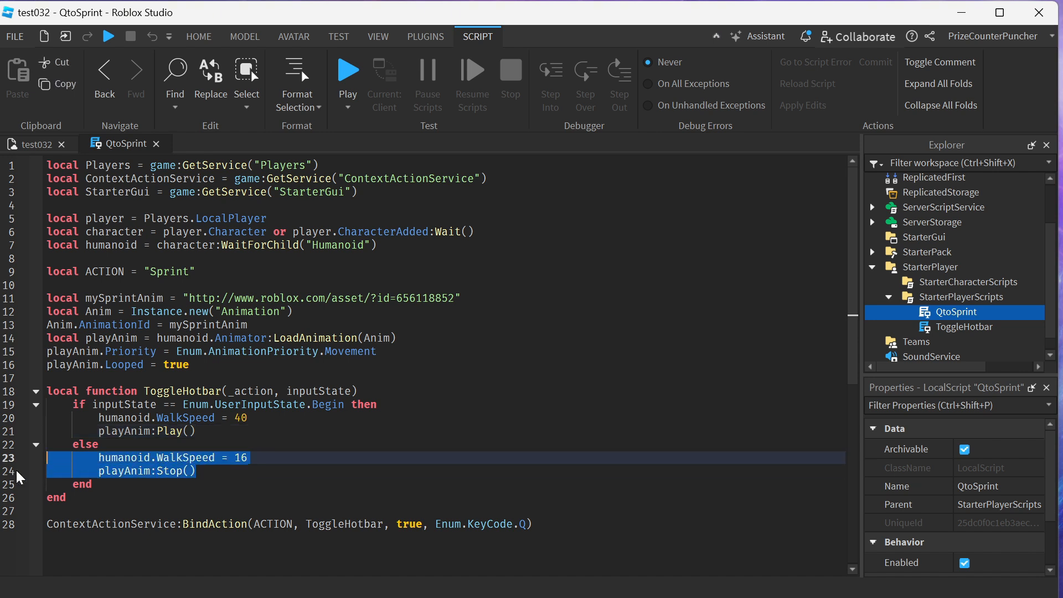
pyautogui.click(200, 471)
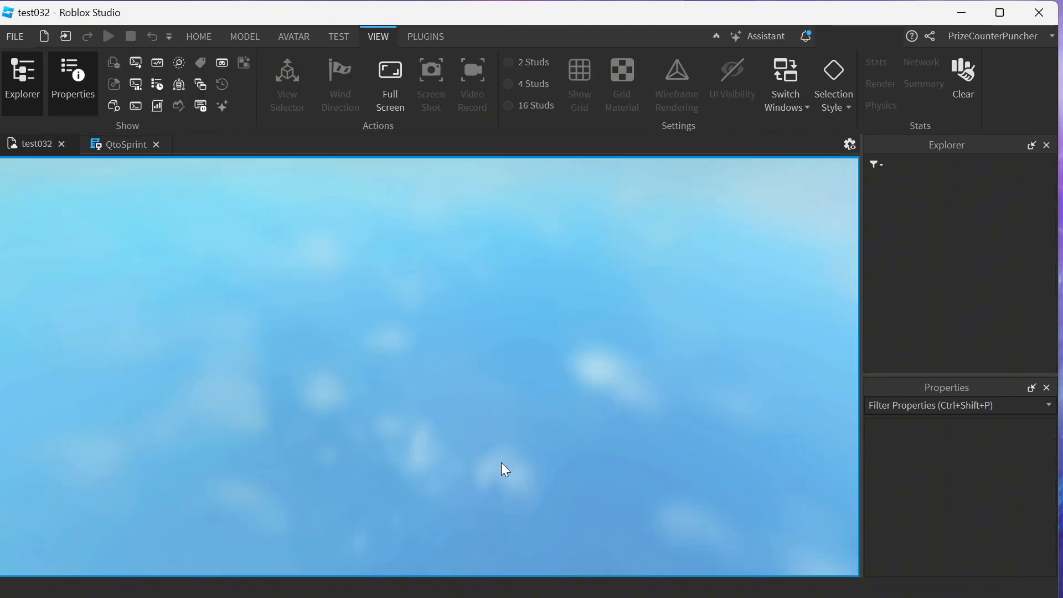
pyautogui.click(108, 36)
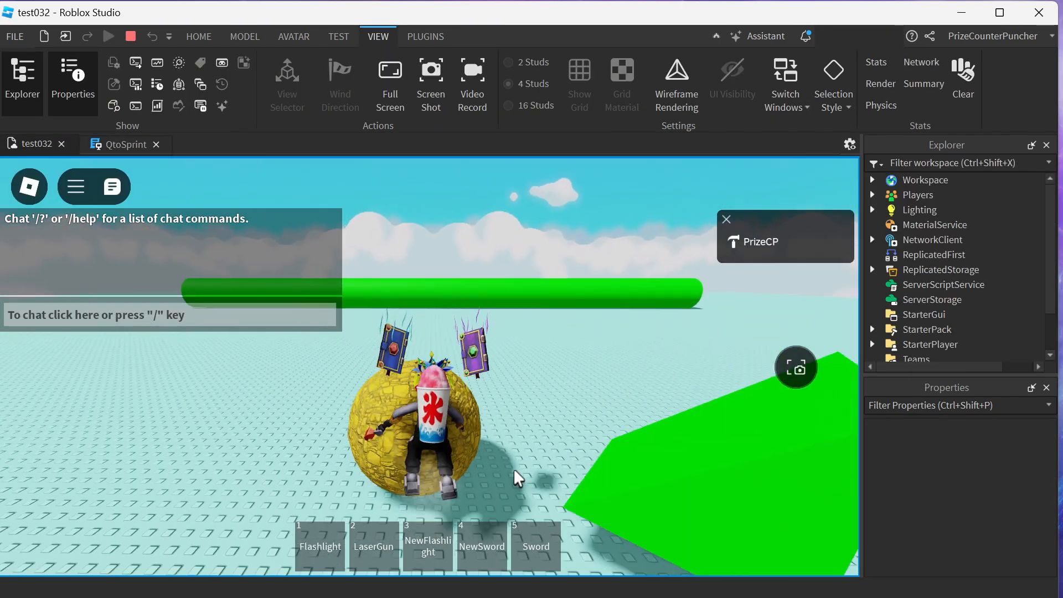